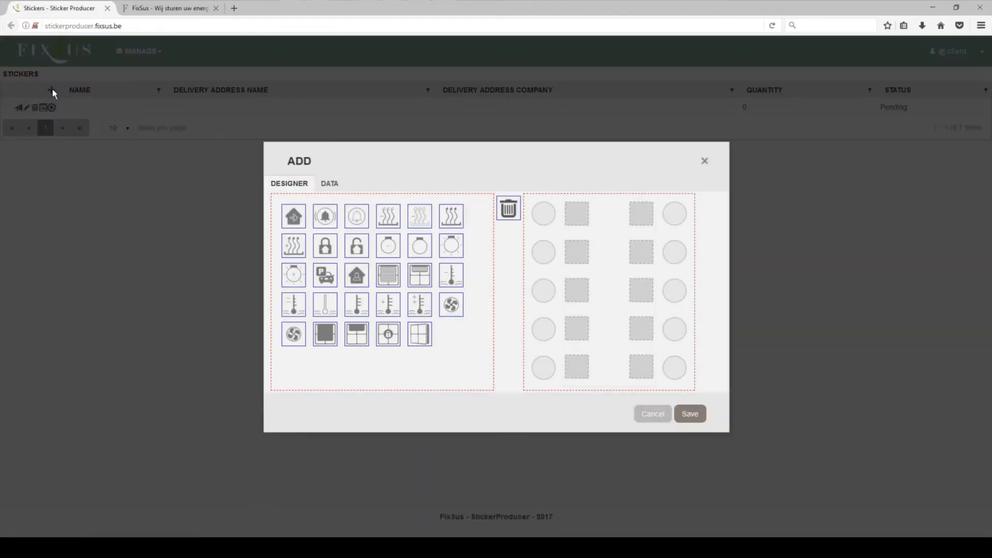
# Place the house icon in the first square TP10 slot and save the new sticker.
pyautogui.moveTo(293, 216); pyautogui.dragTo(570, 216)
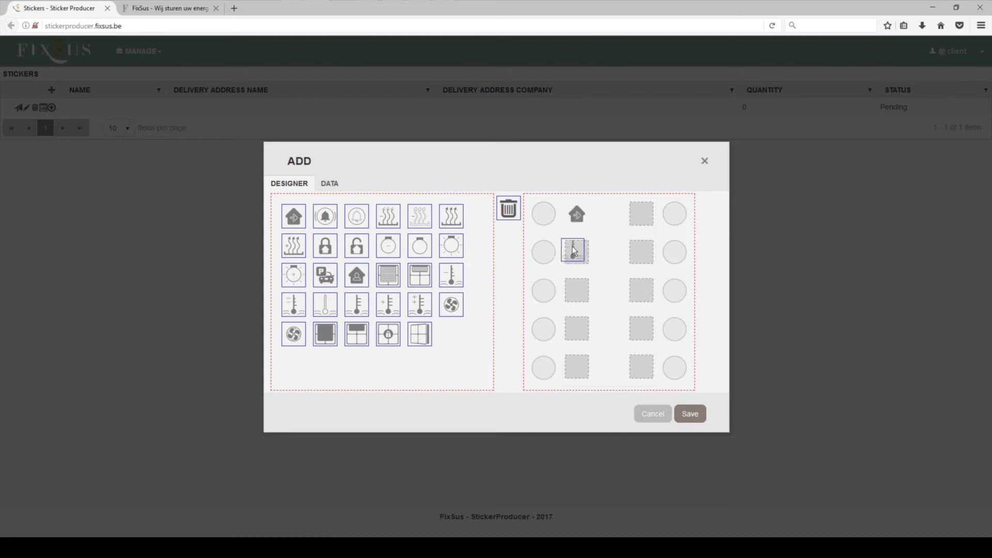
pyautogui.click(689, 414)
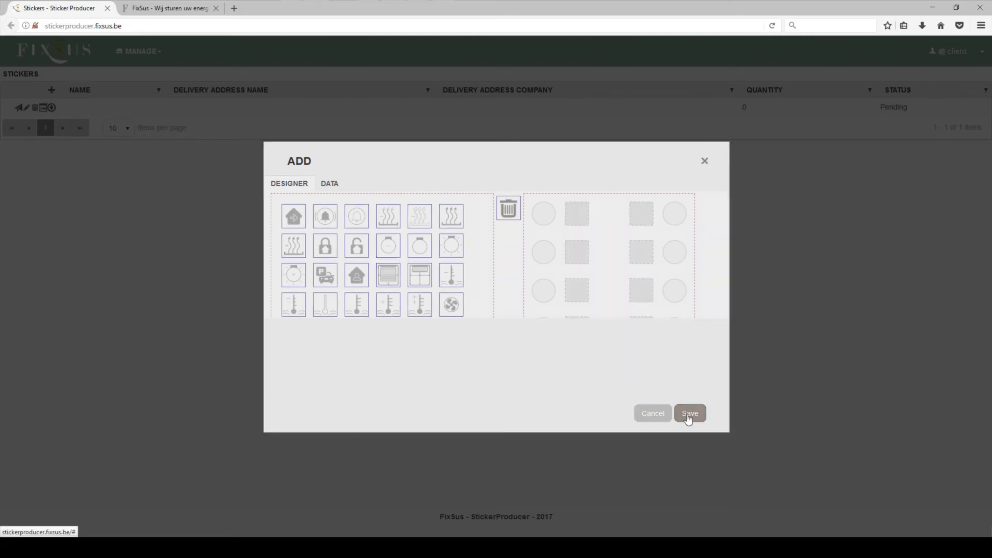